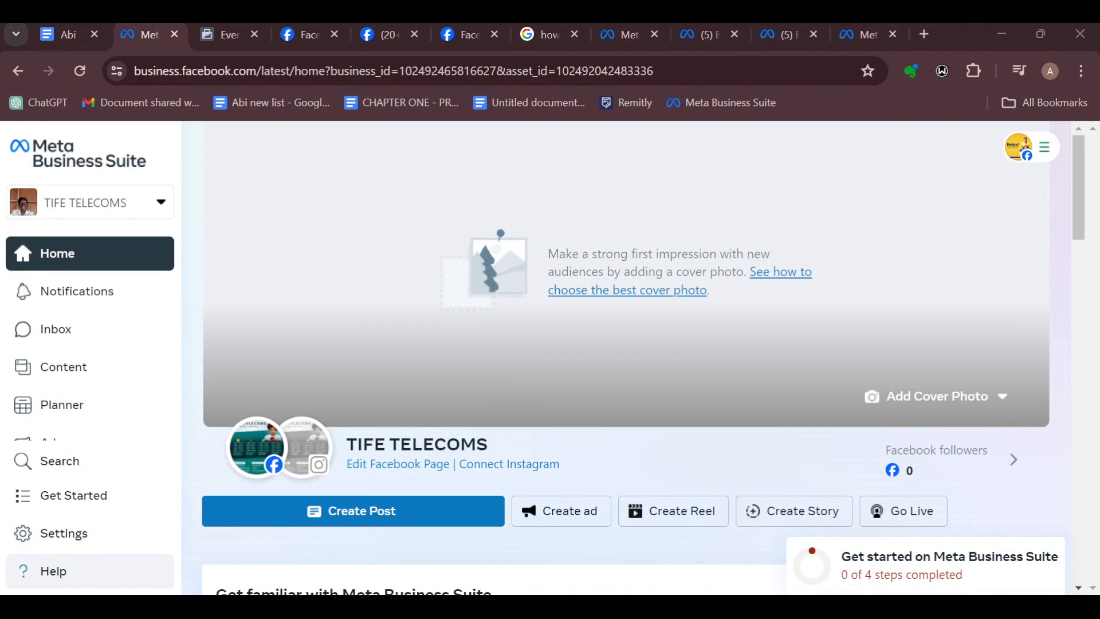
Open the TIFE TELECOMS People settings, review both full-control members, and select the owner.
{"action": "scroll", "scroll_direction": "down", "scroll_amount": 3}
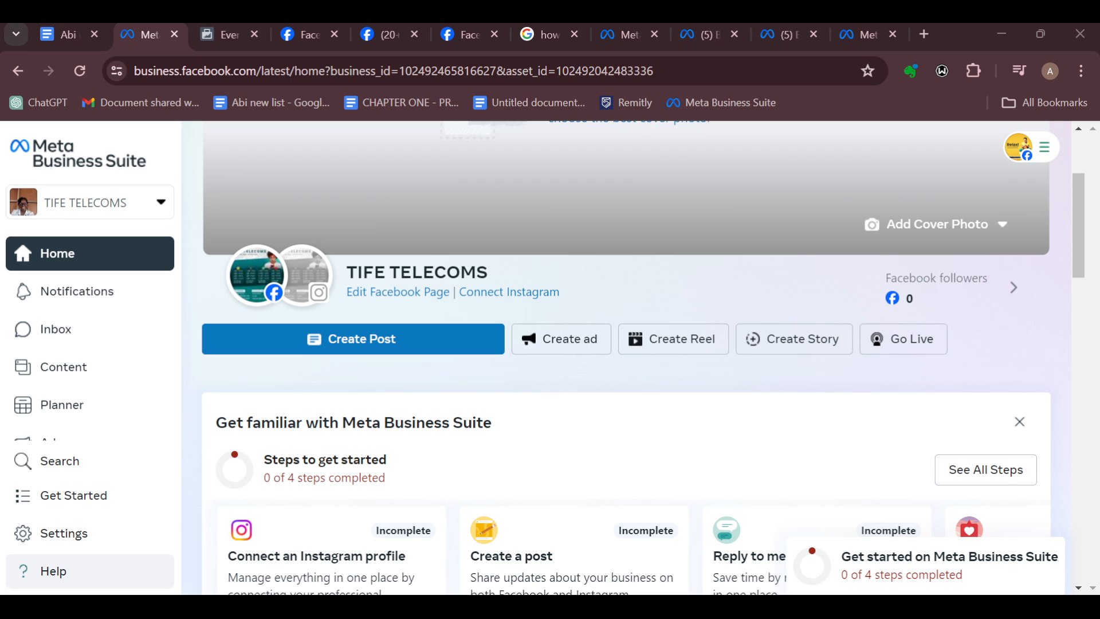
{"action": "scroll", "scroll_direction": "down", "scroll_amount": 3}
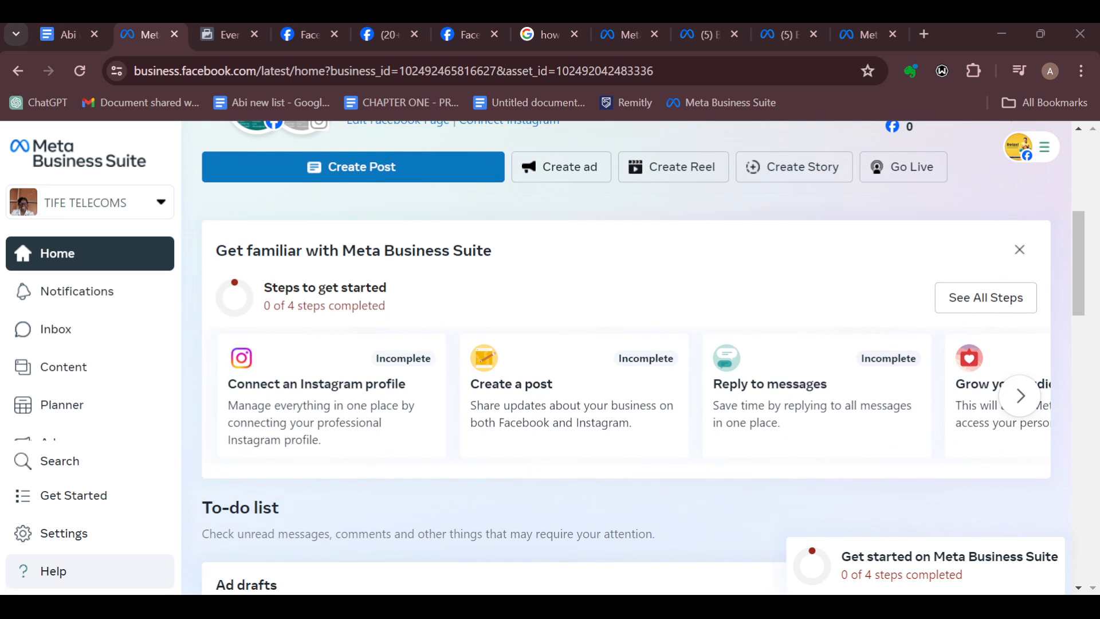
{"action": "scroll", "scroll_direction": "up", "scroll_amount": 3}
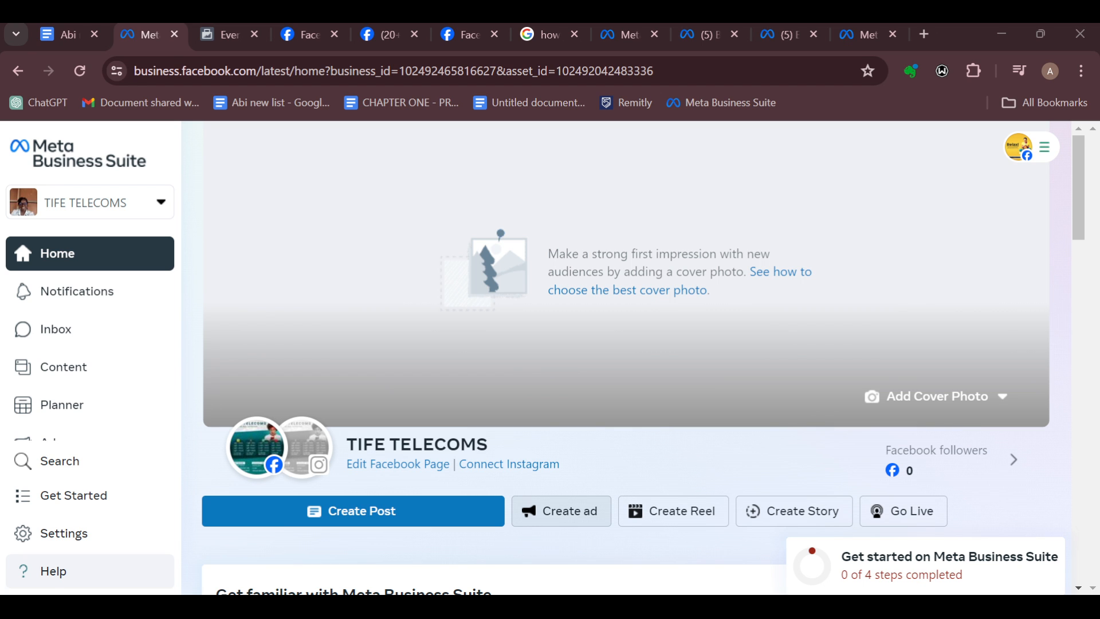
{"action": "scroll", "scroll_direction": "down", "scroll_amount": 3}
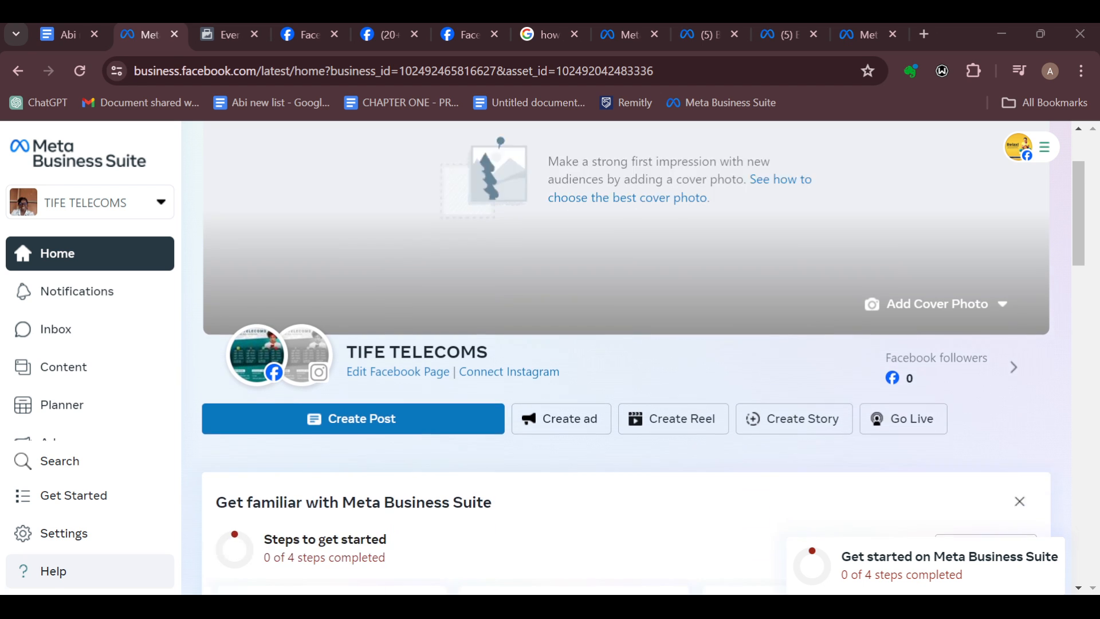
{"action": "scroll", "scroll_direction": "down", "scroll_amount": 3}
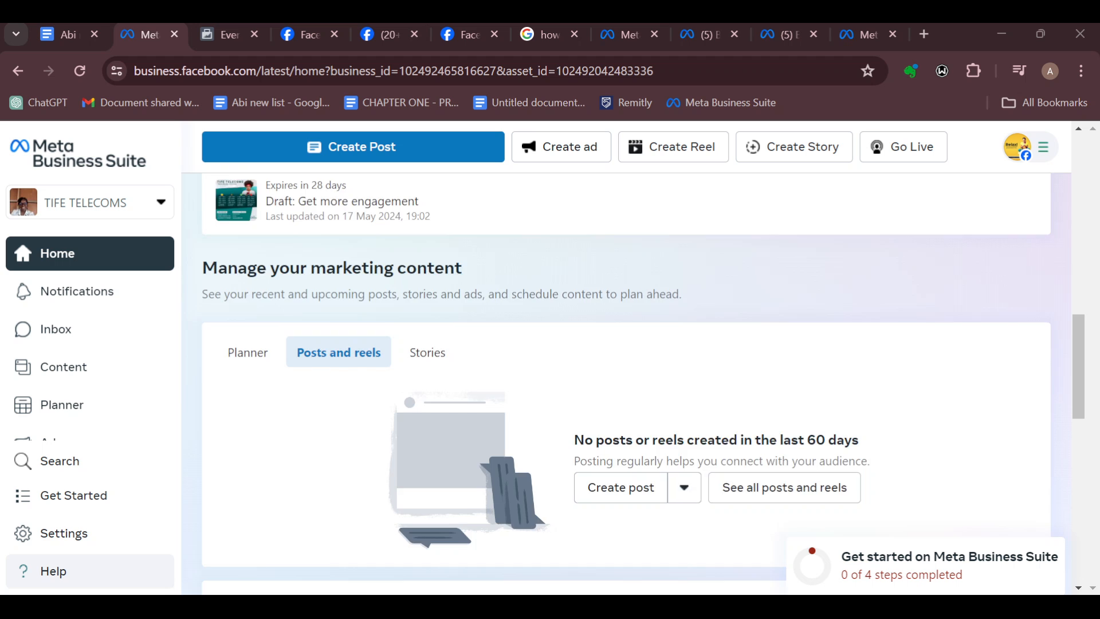
{"action": "scroll", "scroll_direction": "down", "scroll_amount": 3}
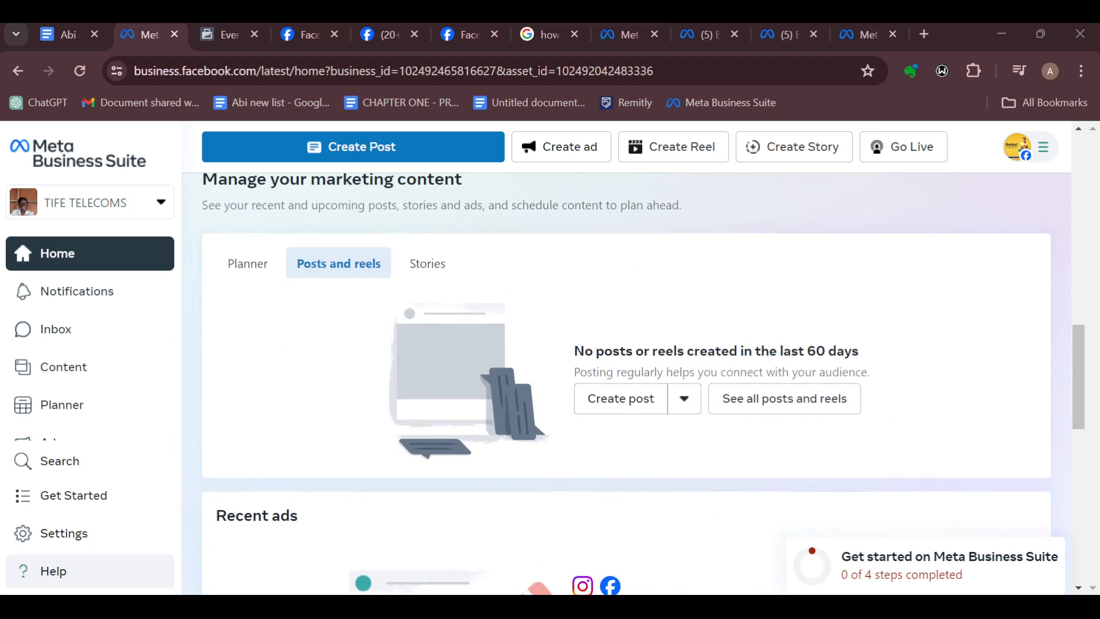
{"action": "scroll", "scroll_direction": "up", "scroll_amount": 3}
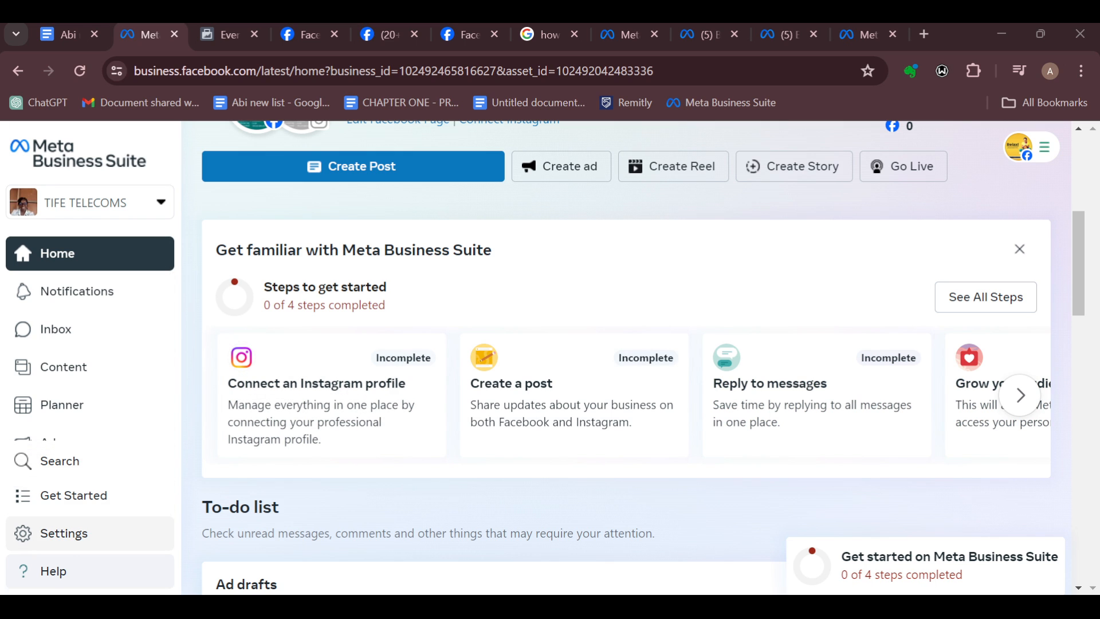
{"action": "left_click", "coordinate": [64, 534]}
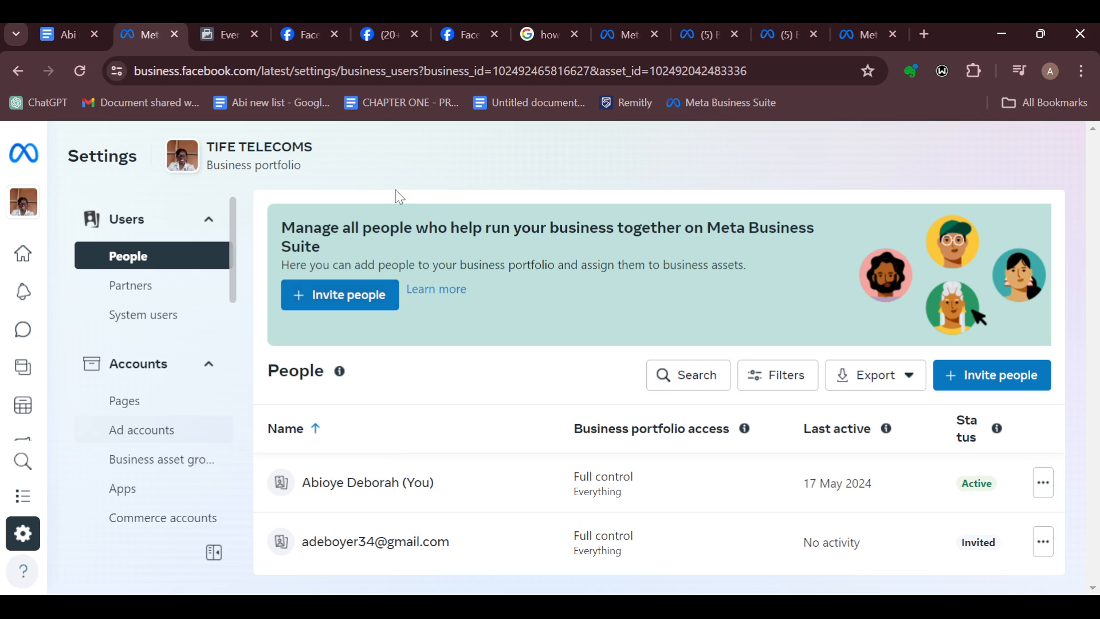
{"action": "mouse_move", "coordinate": [455, 483]}
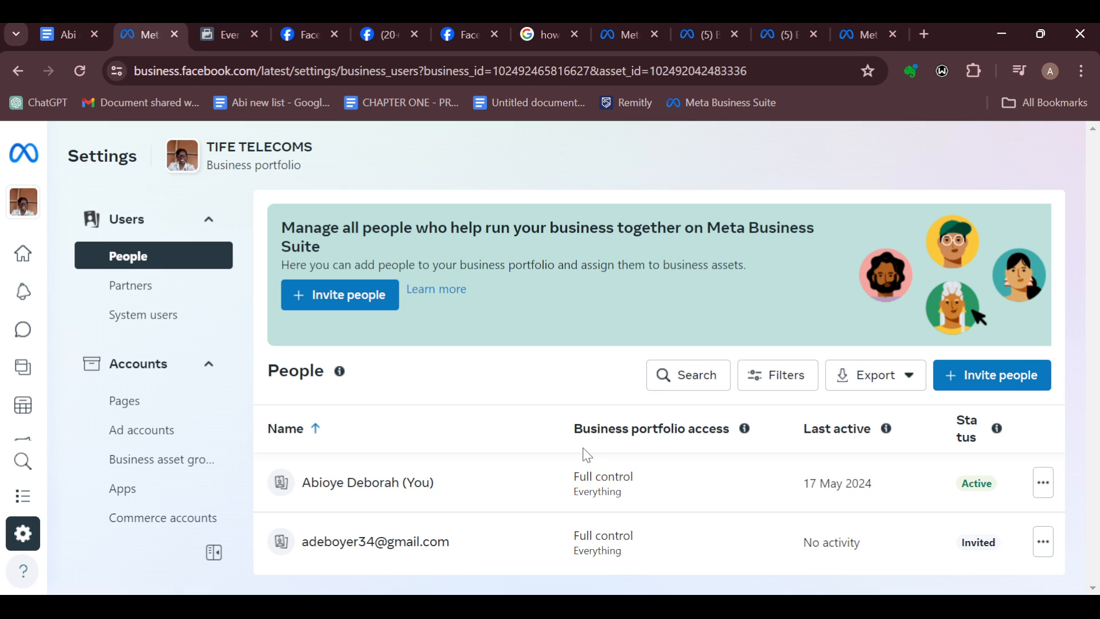
{"action": "double_click", "coordinate": [650, 429]}
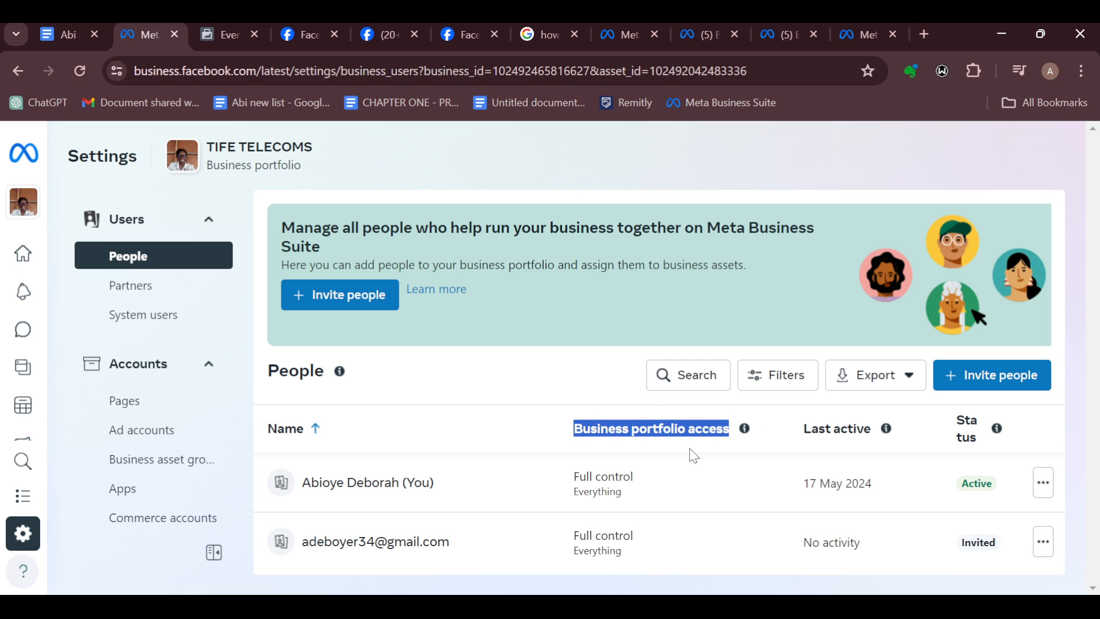
{"action": "mouse_move", "coordinate": [661, 491]}
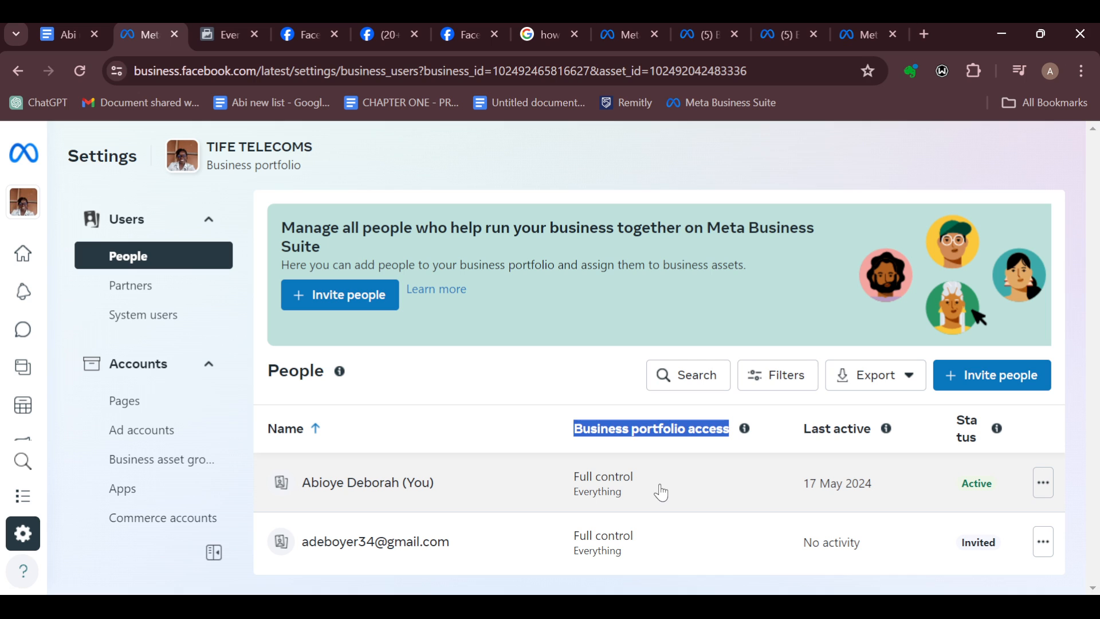
{"action": "left_click", "coordinate": [368, 482]}
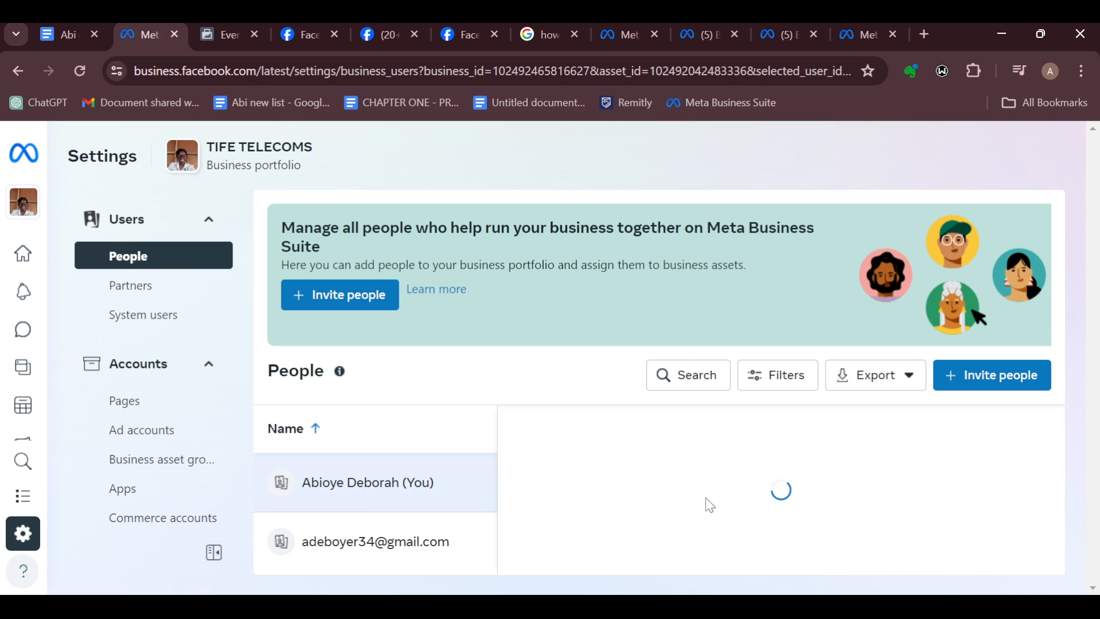
Check the owner's full-control business portfolio access, then return to the TIFE TELECOMS home page.
{"action": "left_click", "coordinate": [368, 482]}
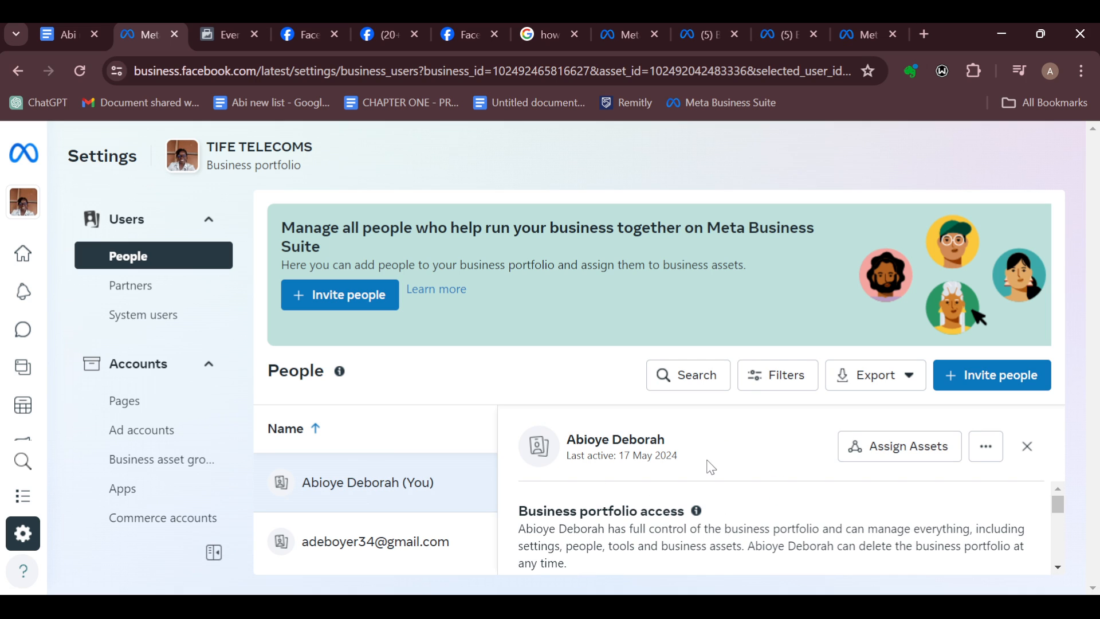
{"action": "left_click", "coordinate": [899, 446]}
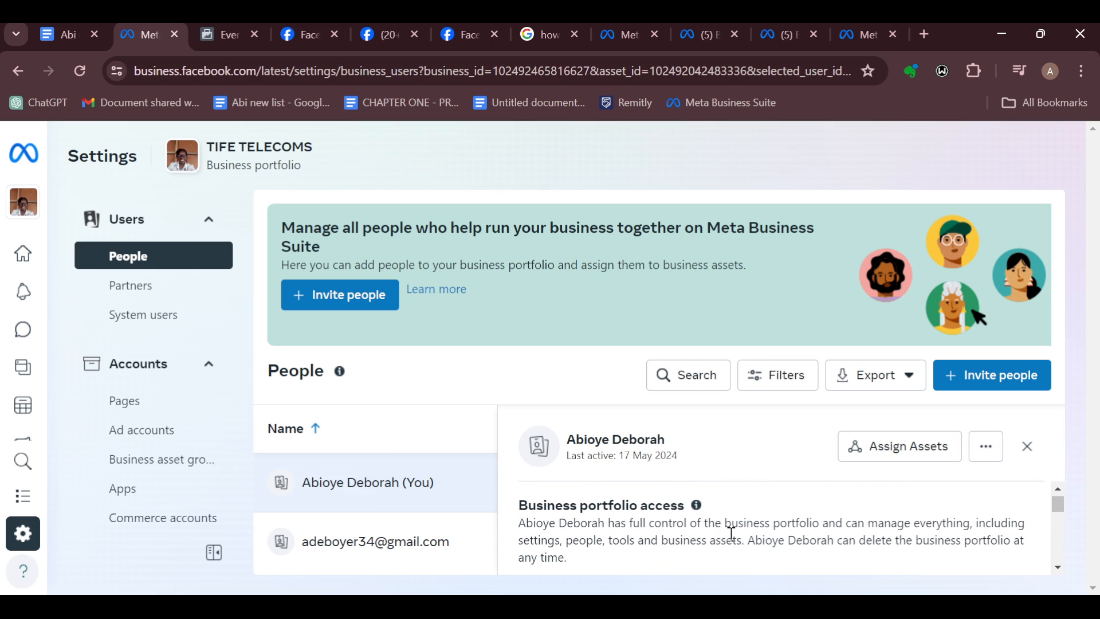
{"action": "left_click", "coordinate": [695, 504]}
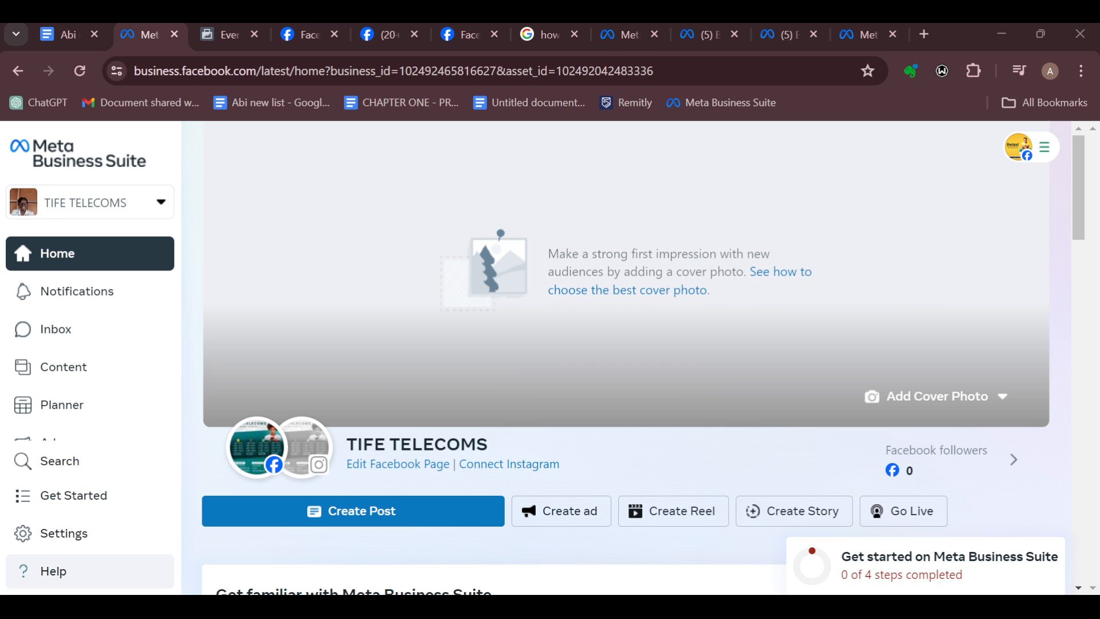
Scroll down through the TIFE TELECOMS home page sections and back to the top.
{"action": "scroll", "scroll_direction": "down", "scroll_amount": 3}
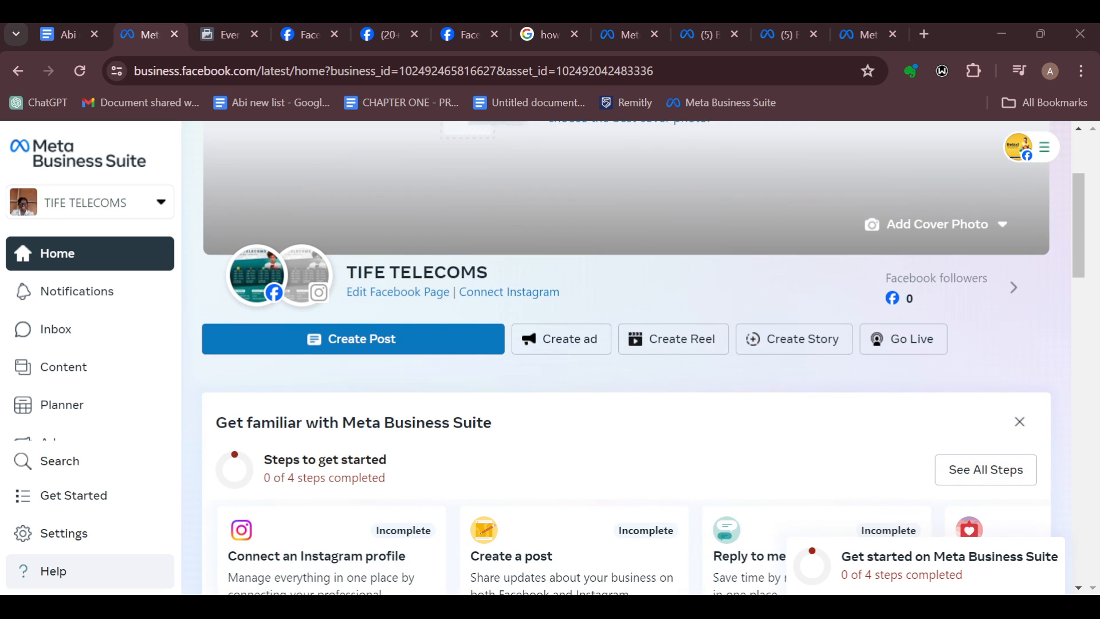
{"action": "scroll", "scroll_direction": "down", "scroll_amount": 3}
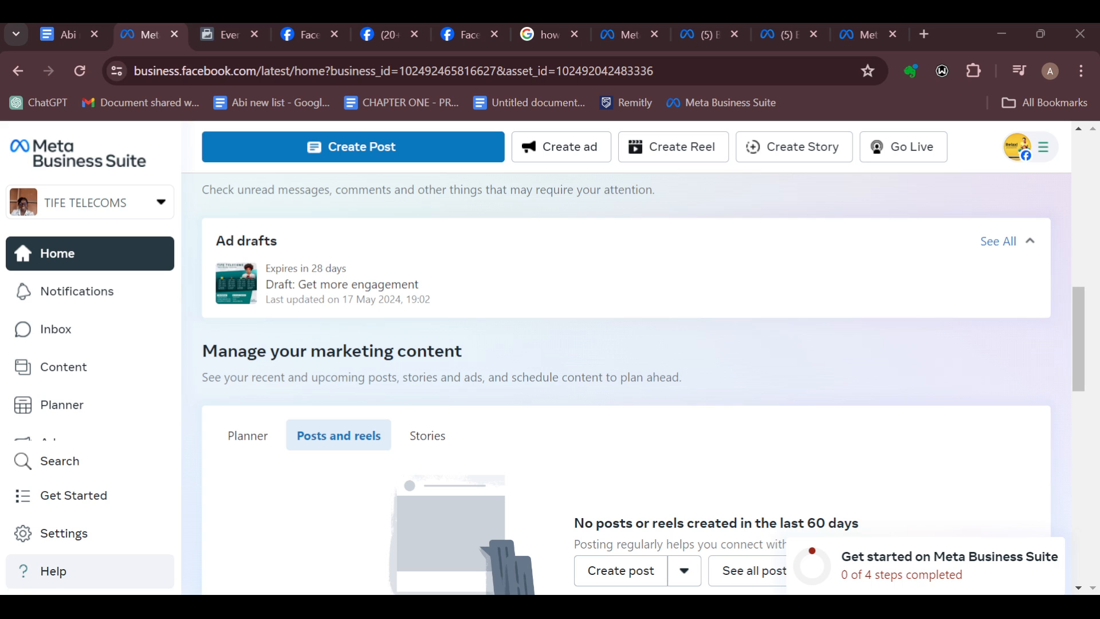
{"action": "scroll", "scroll_direction": "up", "scroll_amount": 3}
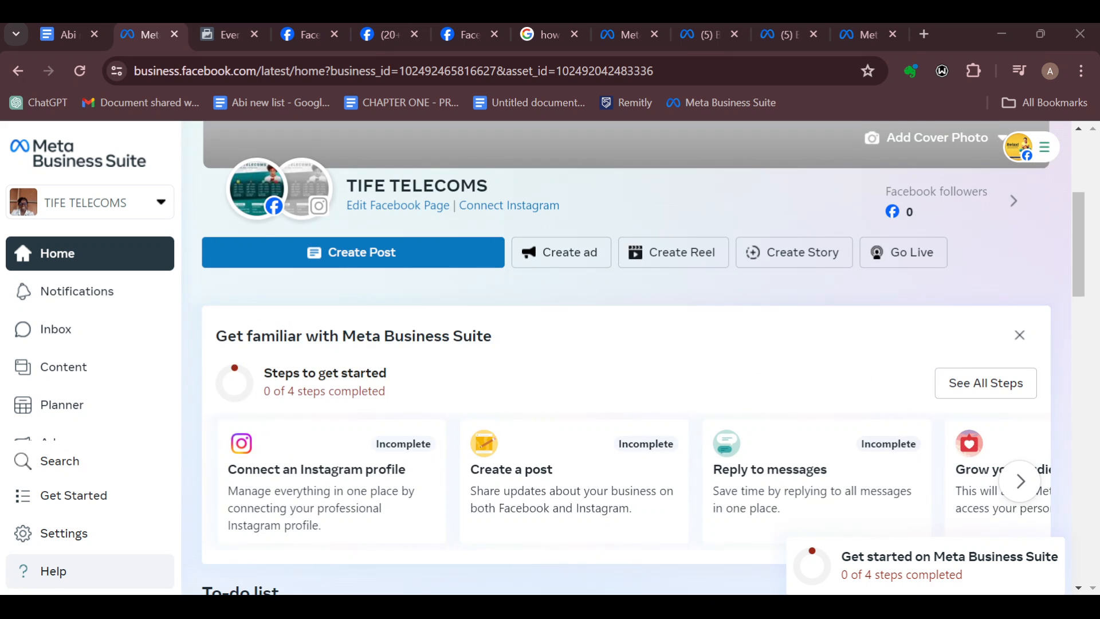
{"action": "scroll", "scroll_direction": "up", "scroll_amount": 3}
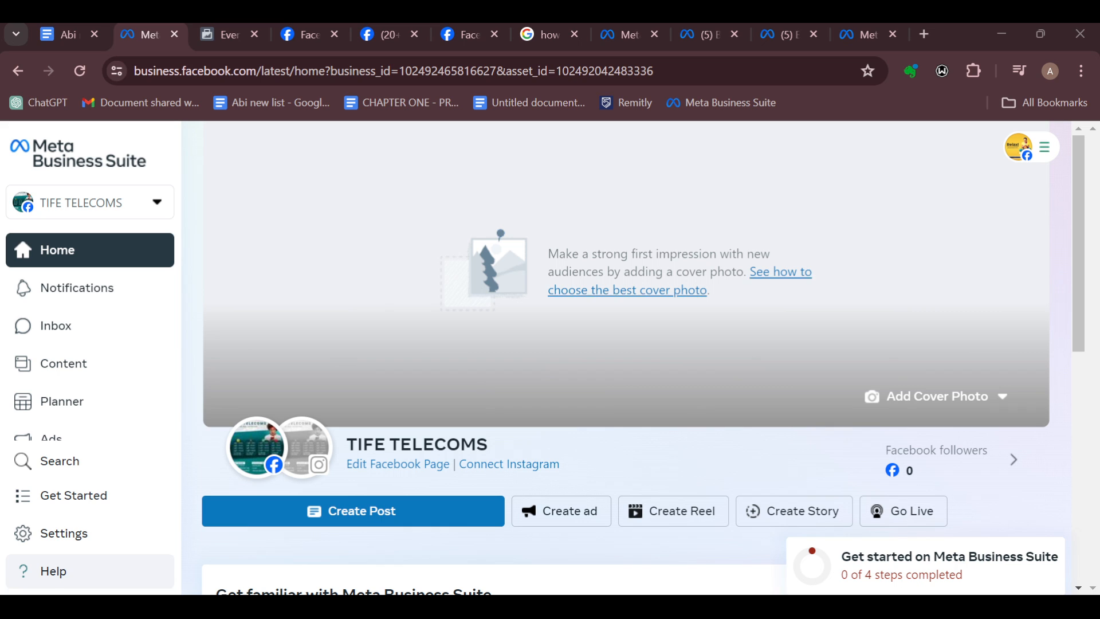
Scroll the home page again, ending on the Meta Business Help Centre tab.
{"action": "scroll", "scroll_direction": "down", "scroll_amount": 3}
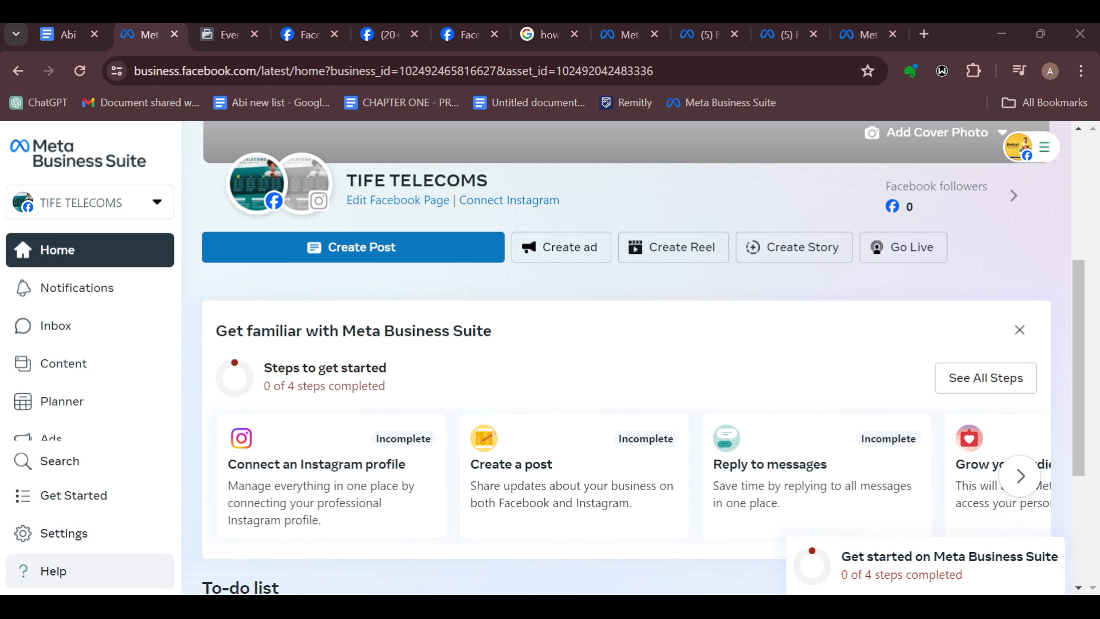
{"action": "scroll", "scroll_direction": "up", "scroll_amount": 3}
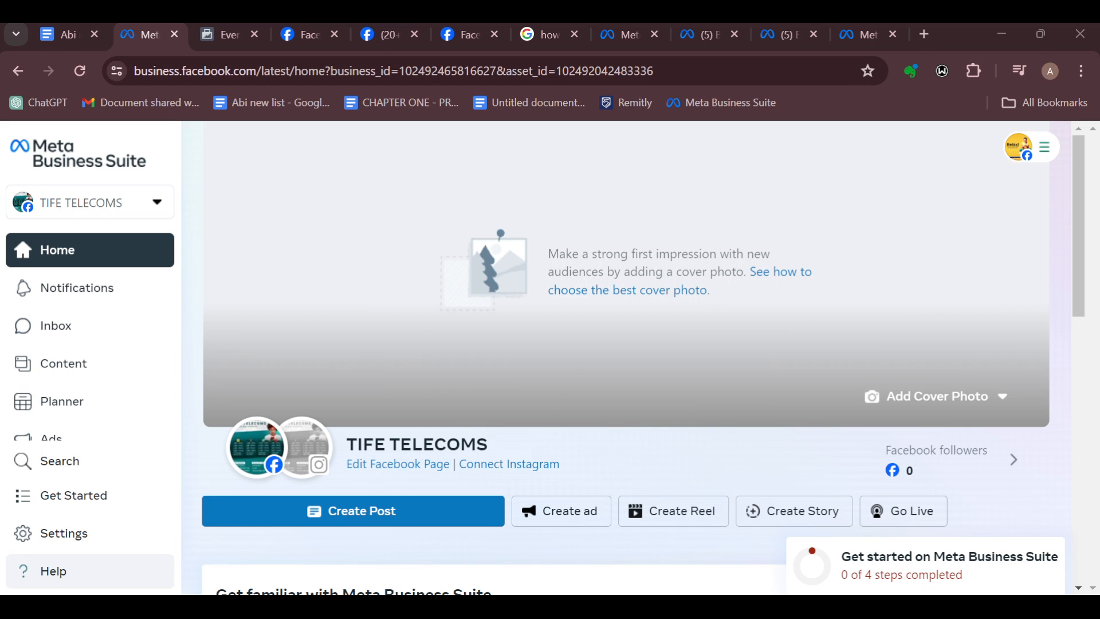
{"action": "scroll", "scroll_direction": "down", "scroll_amount": 3}
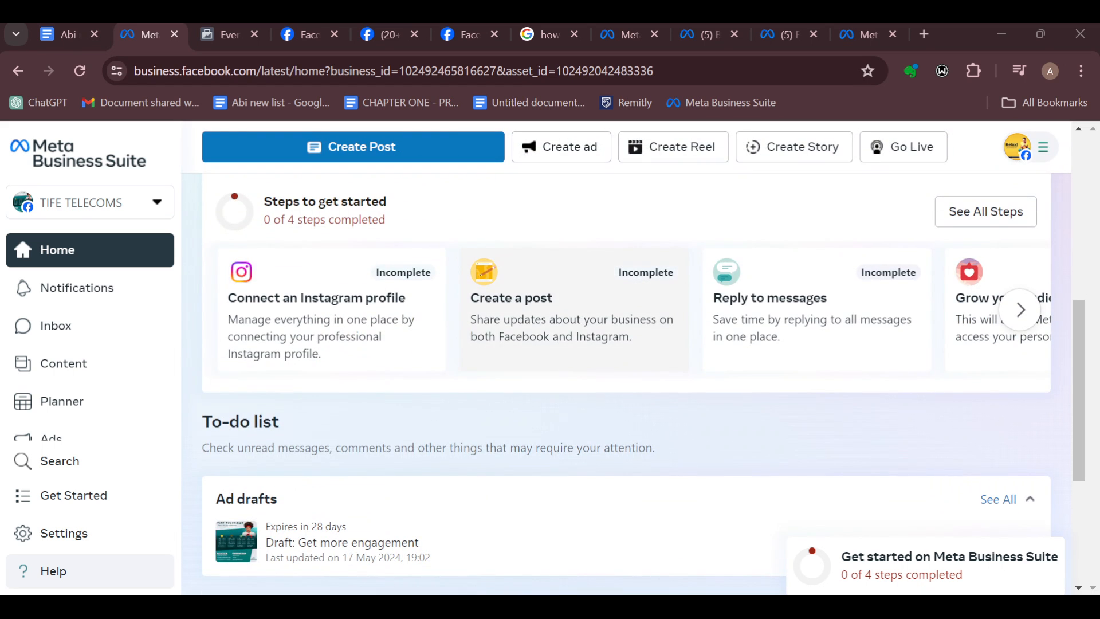
{"action": "scroll", "scroll_direction": "down", "scroll_amount": 3}
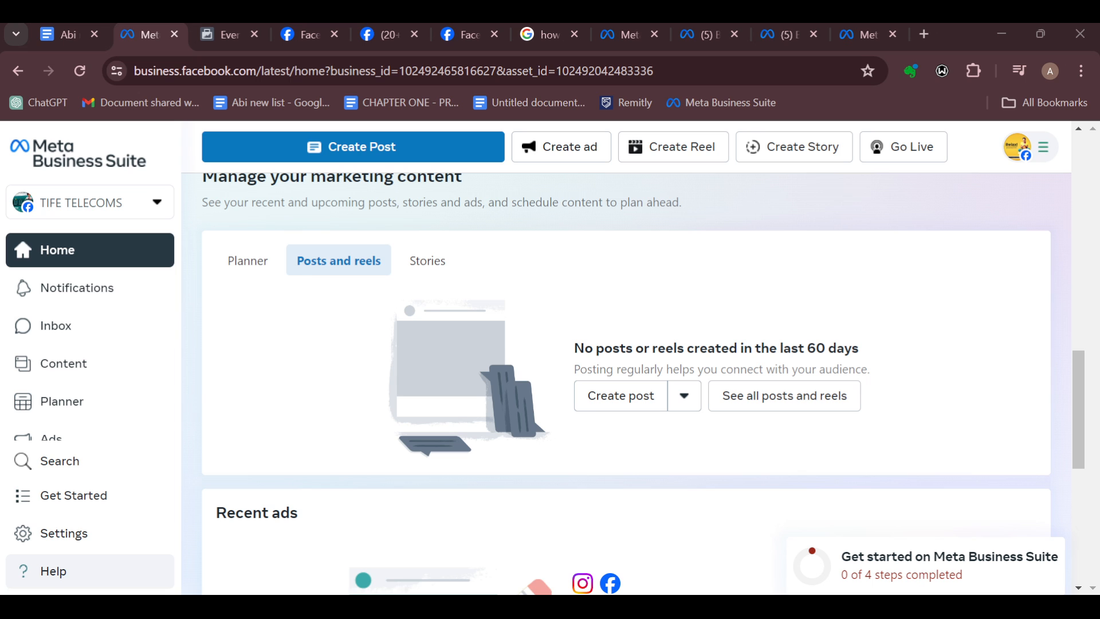
{"action": "scroll", "scroll_direction": "up", "scroll_amount": 3}
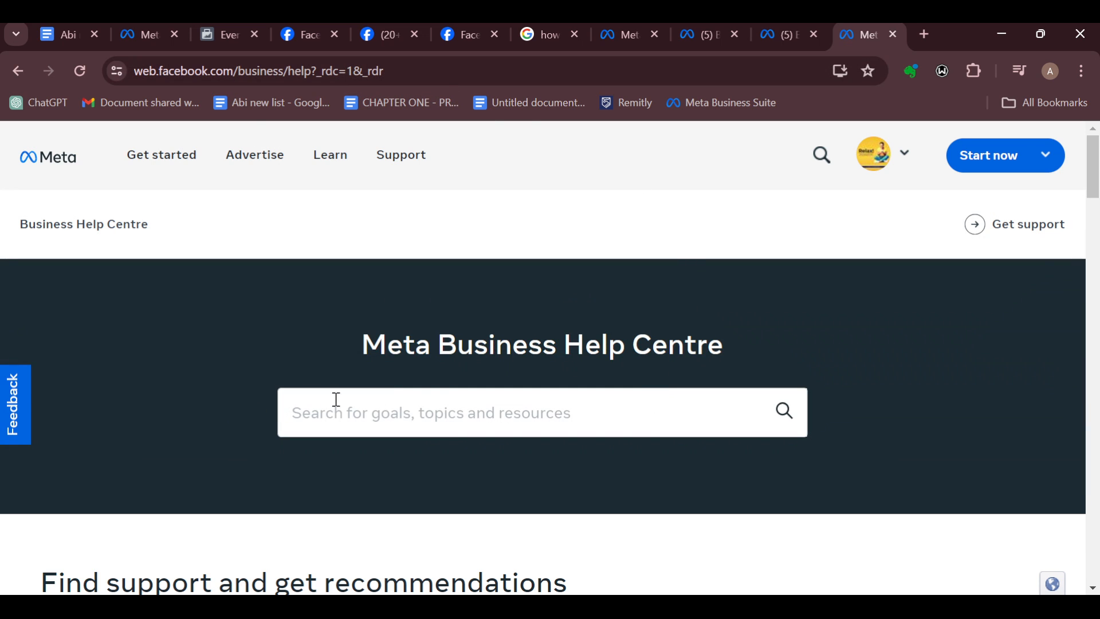
{"action": "mouse_move", "coordinate": [69, 343]}
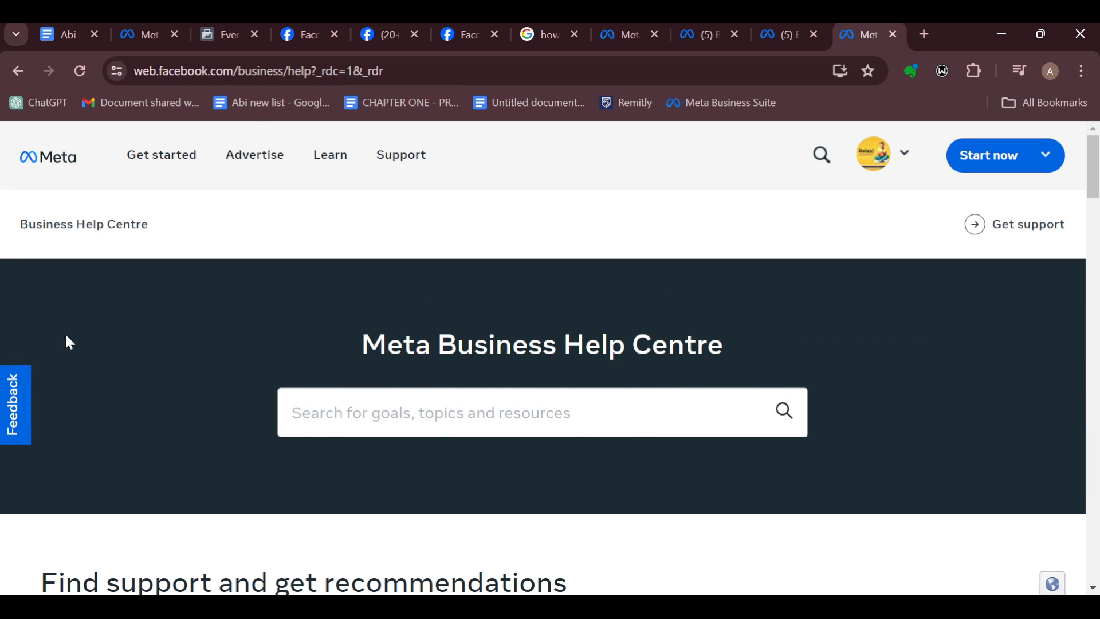
Browse the Help Centre search box's support suggestions without running a search.
{"action": "left_click", "coordinate": [491, 412]}
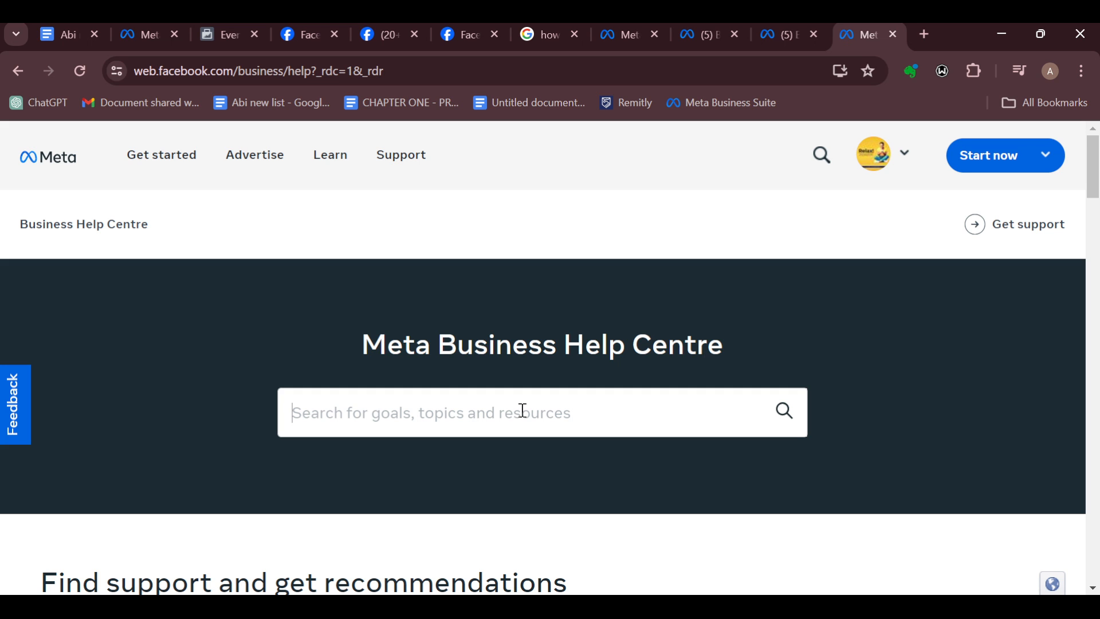
{"action": "scroll", "scroll_direction": "down", "scroll_amount": 3}
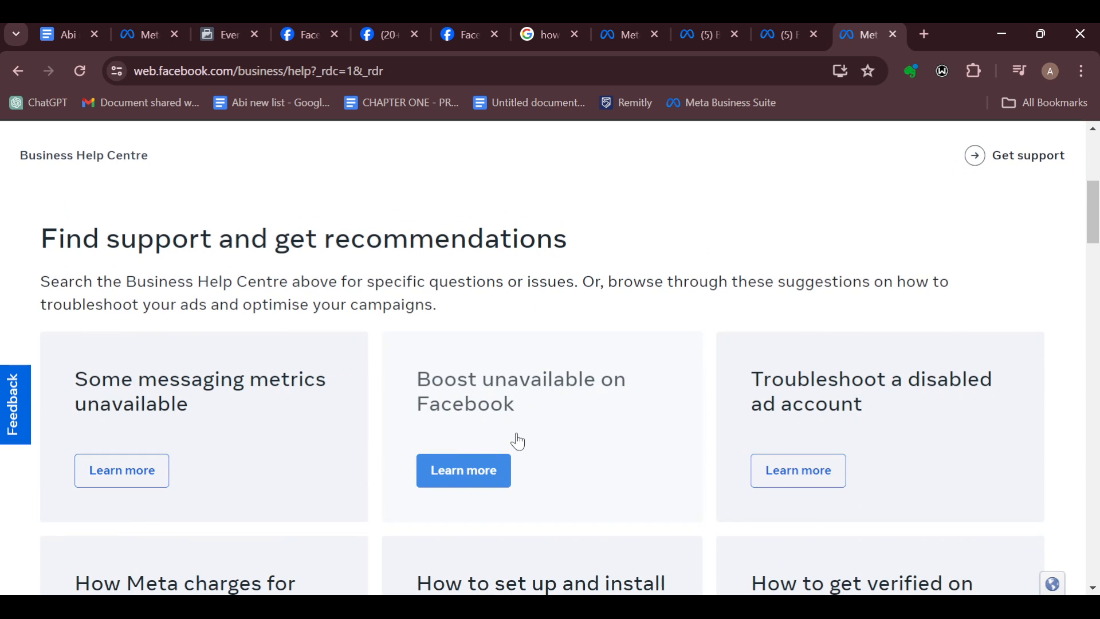
{"action": "scroll", "scroll_direction": "up", "scroll_amount": 3}
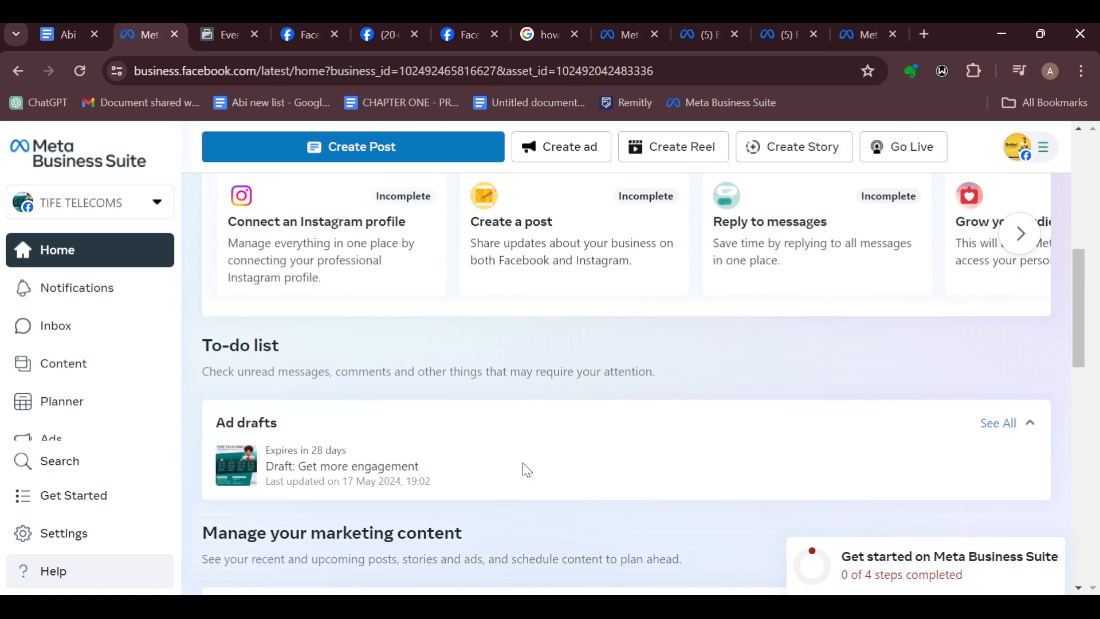
{"action": "scroll", "scroll_direction": "up", "scroll_amount": 3}
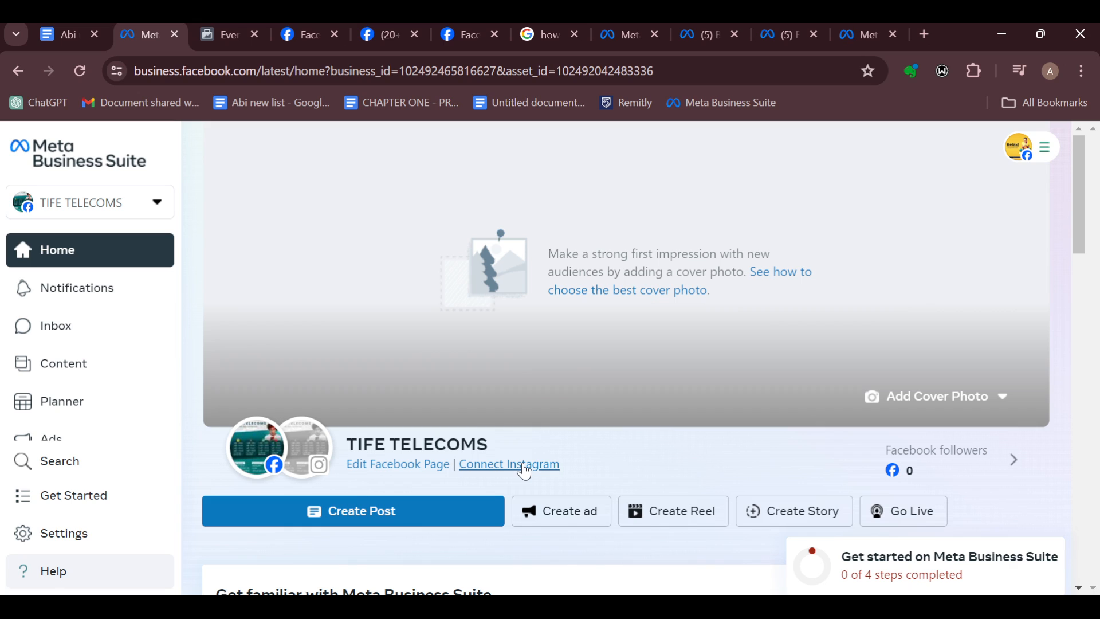